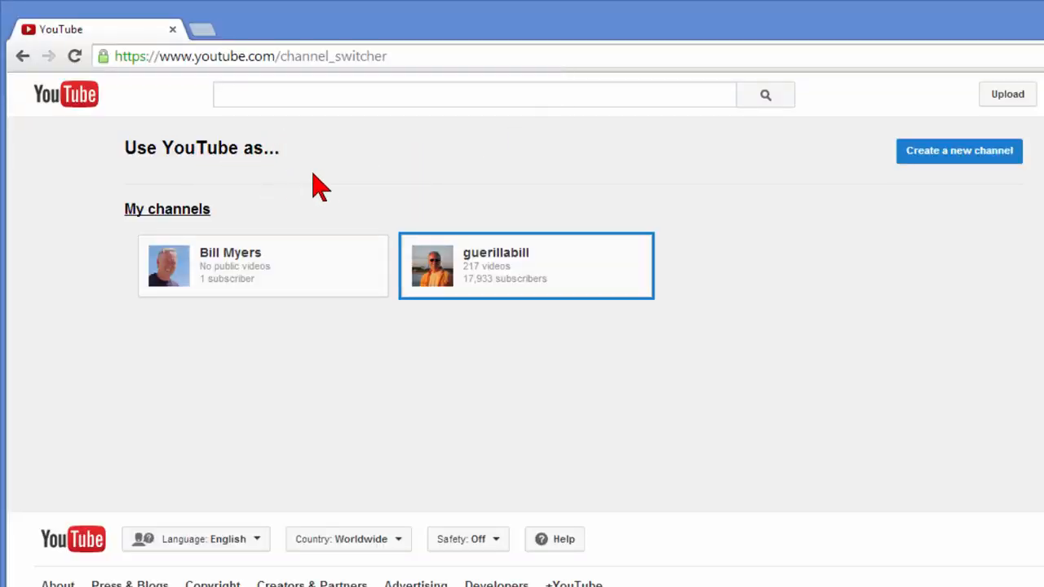
mouse_move(378, 206)
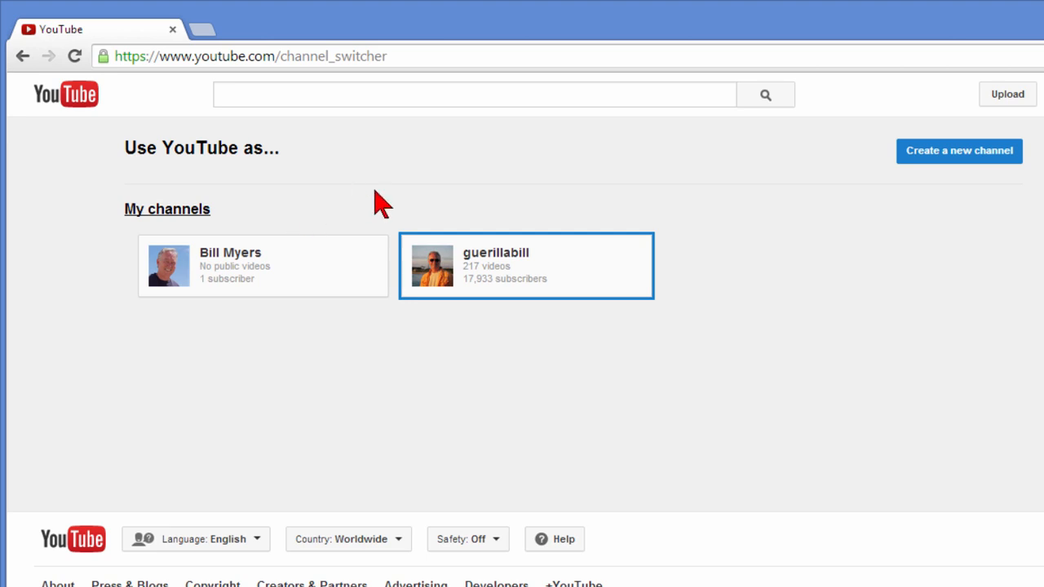
mouse_move(274, 167)
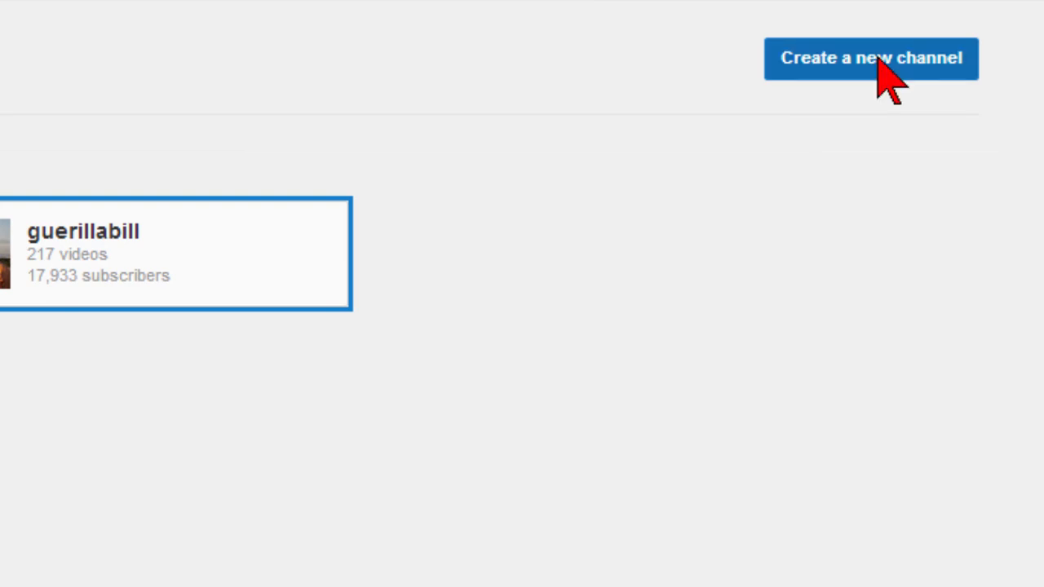
Step: Start a new channel via 'Create a new channel' on the channel switcher page
left_click(871, 59)
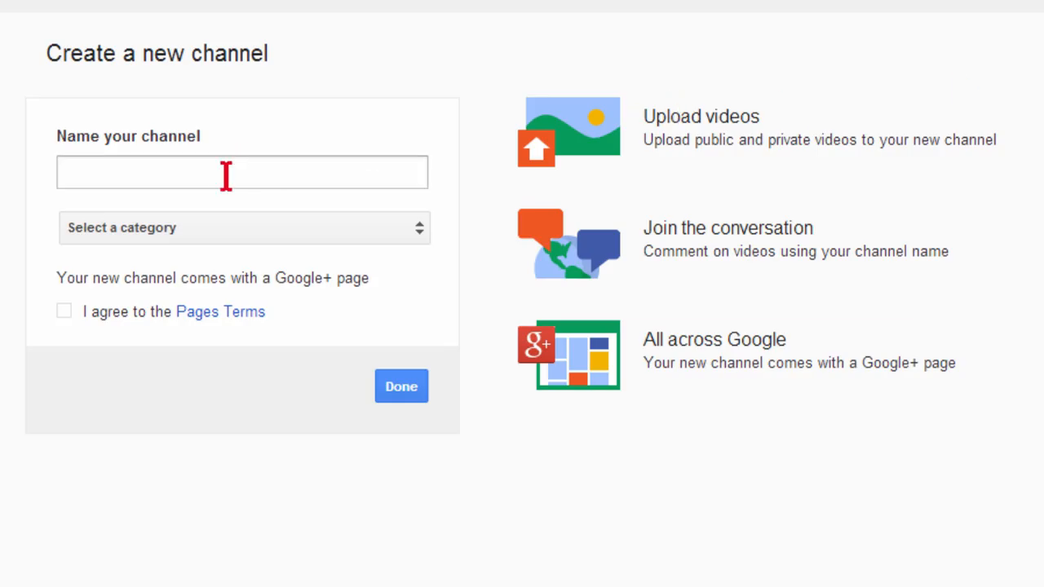
mouse_move(220, 178)
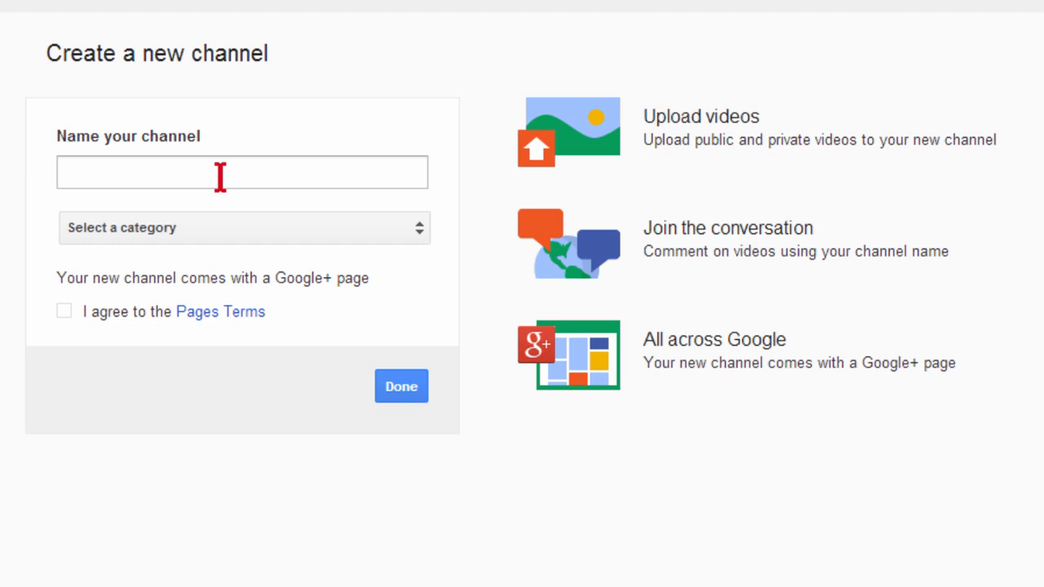
mouse_move(418, 230)
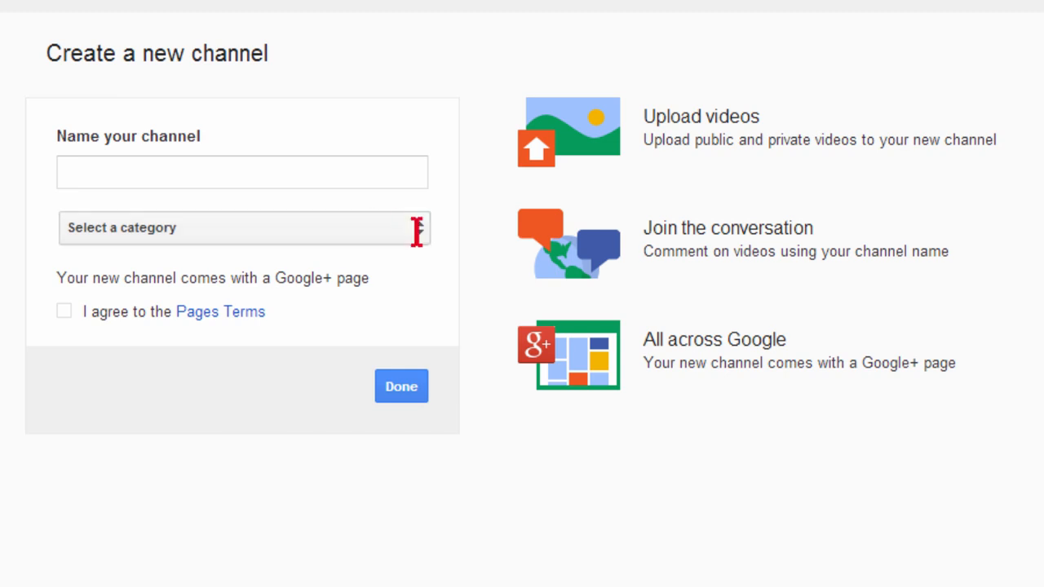
mouse_move(429, 252)
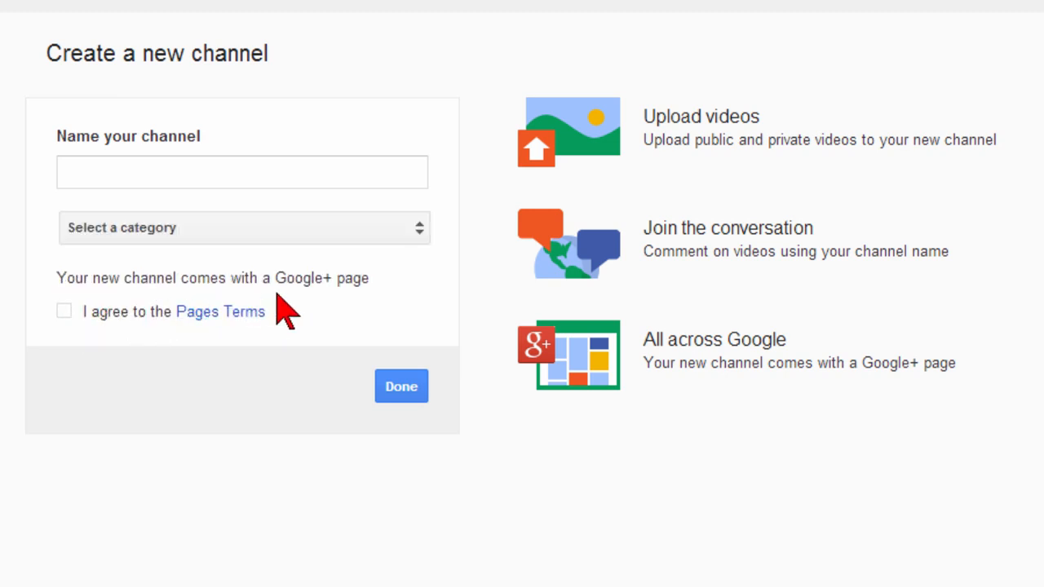
mouse_move(67, 341)
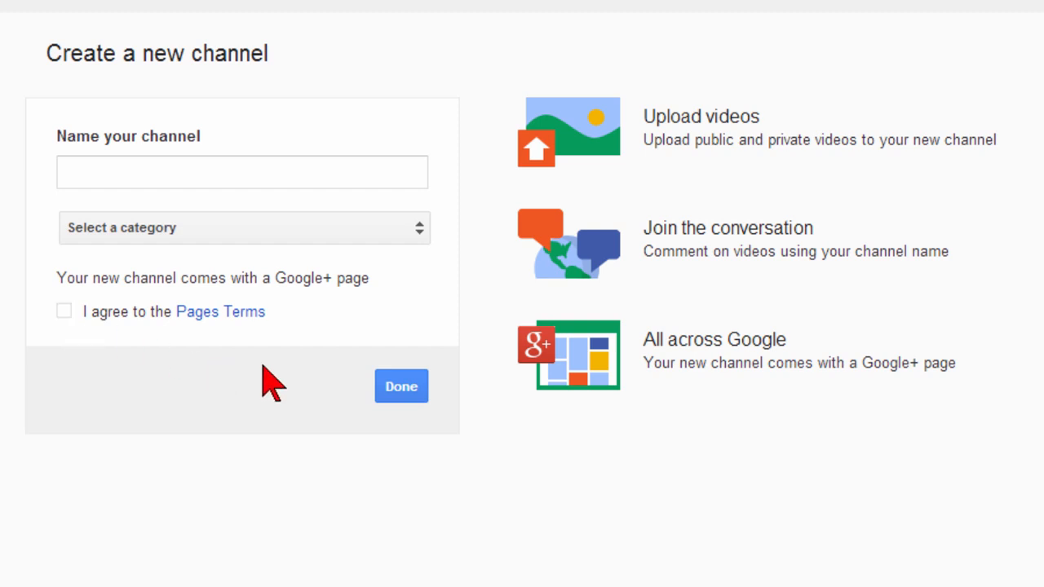
mouse_move(516, 89)
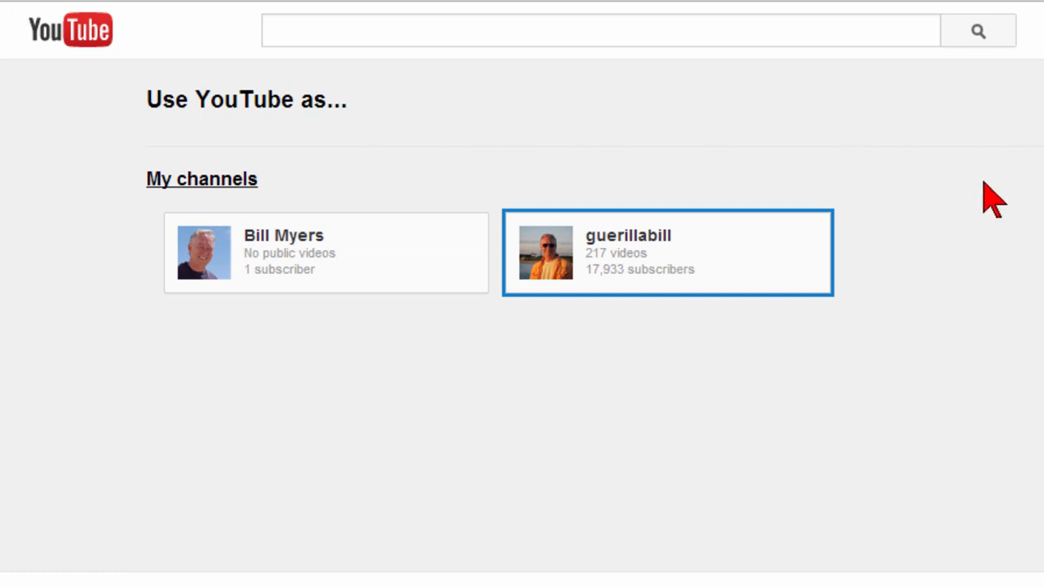
mouse_move(551, 247)
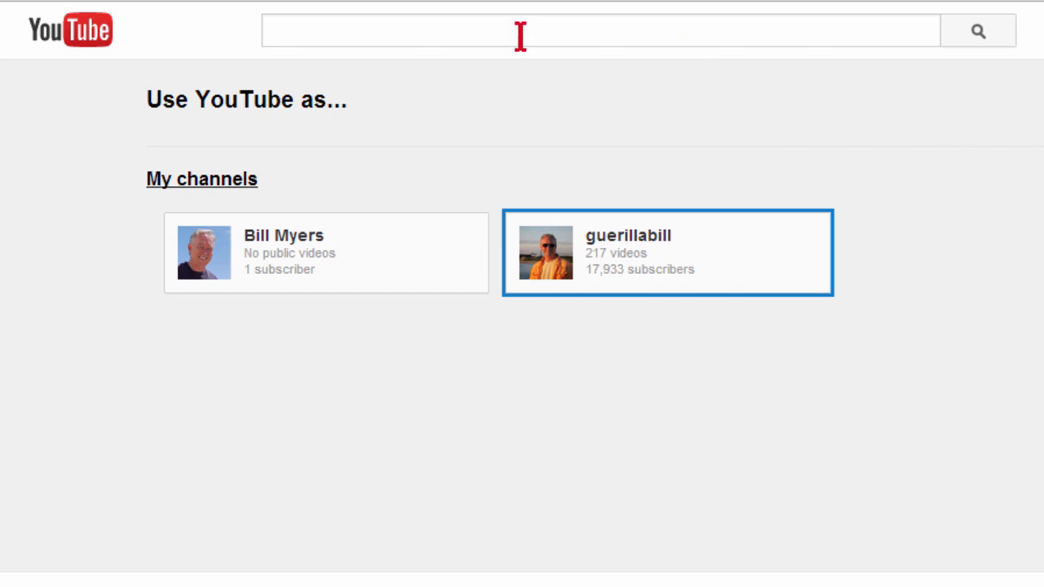
mouse_move(513, 131)
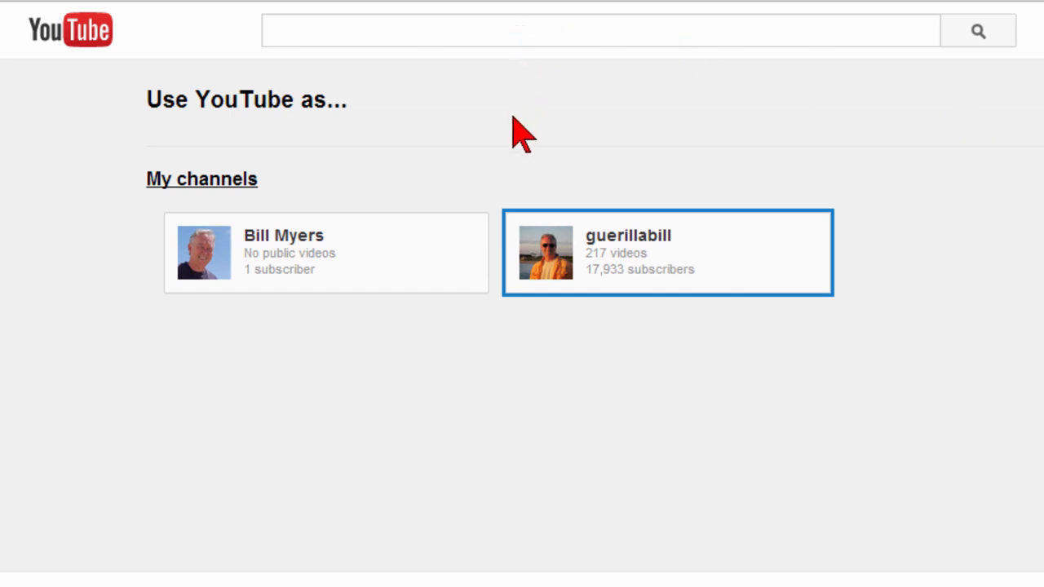
mouse_move(936, 171)
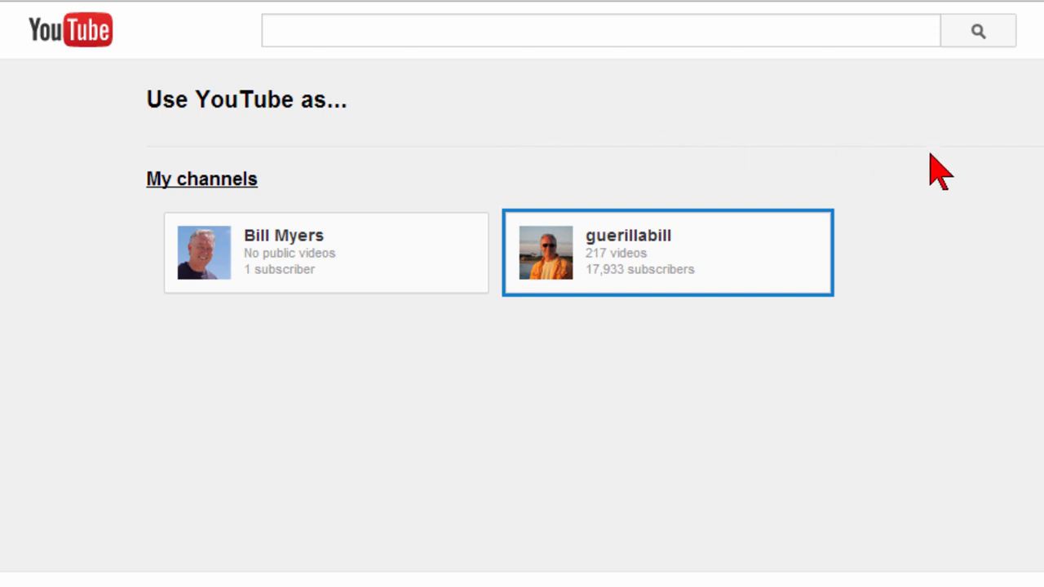
mouse_move(1008, 202)
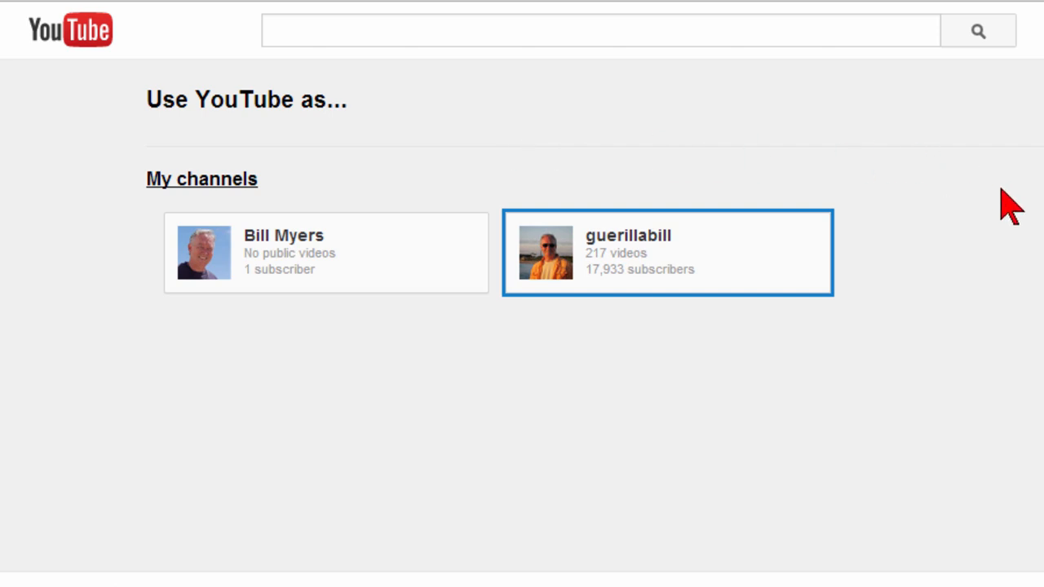